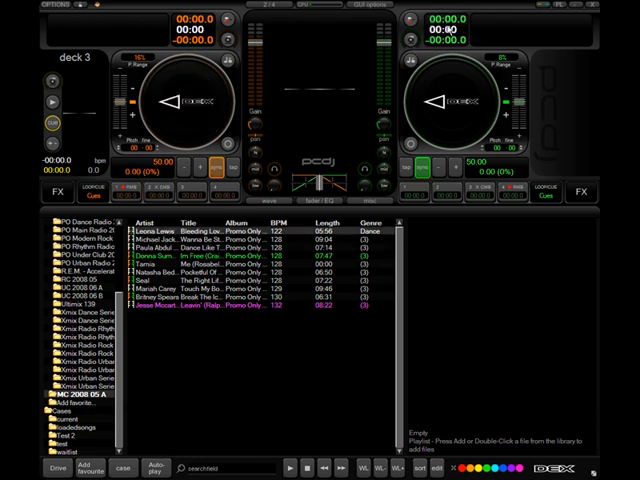
Select the Michael Jackson track in the library for the left deck
click(176, 240)
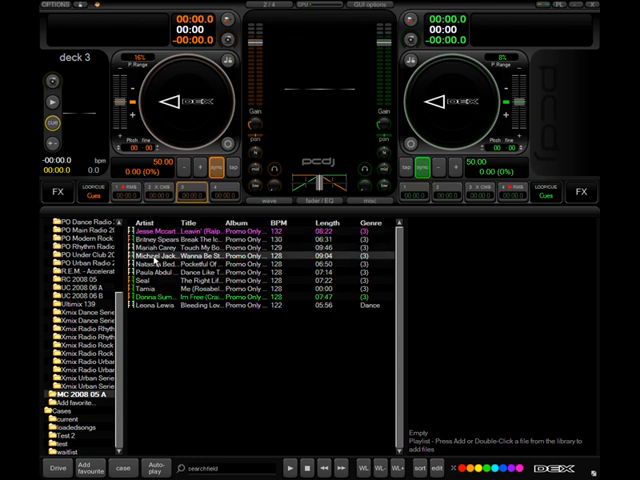
mouse_move(302, 62)
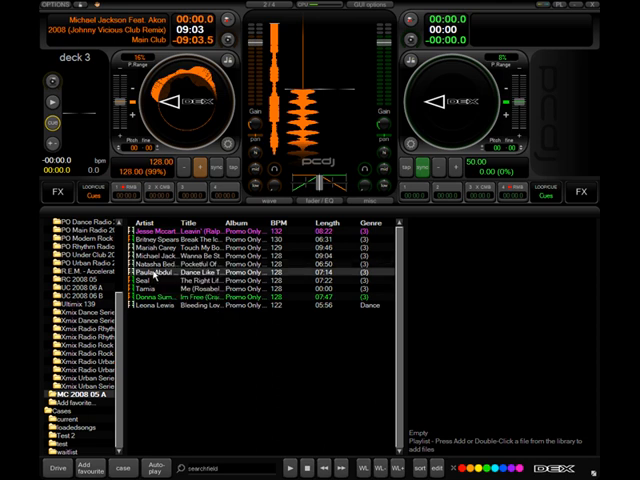
Load the Paula Abdul & Randy Jackson track onto a deck from the browser's context menu
right_click(146, 270)
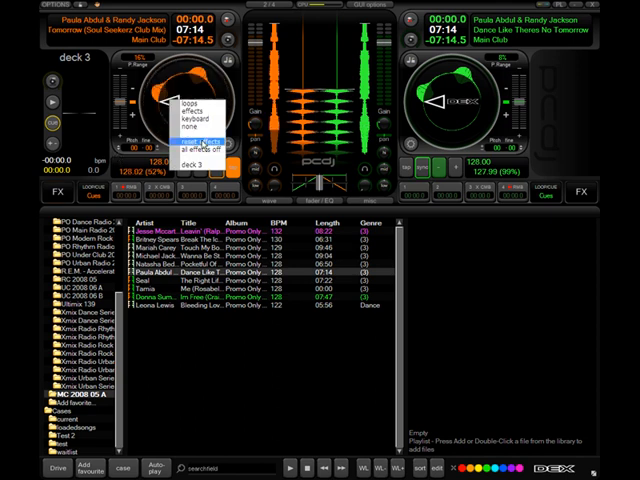
Choose a different control pane from the left deck's pane selector
click(192, 140)
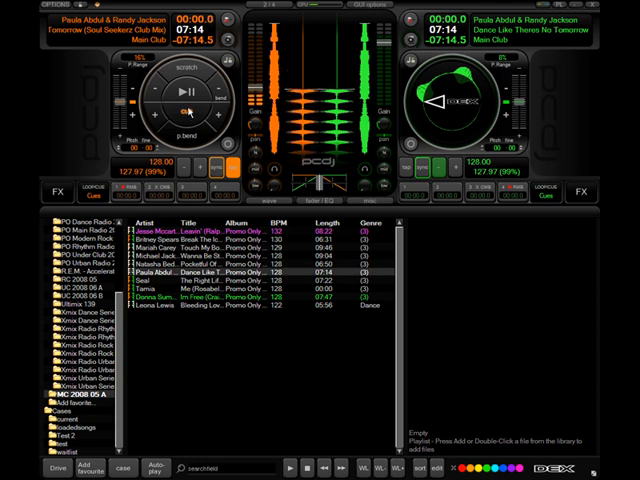
Switch the left deck's pane selector to the Loop controls
click(184, 90)
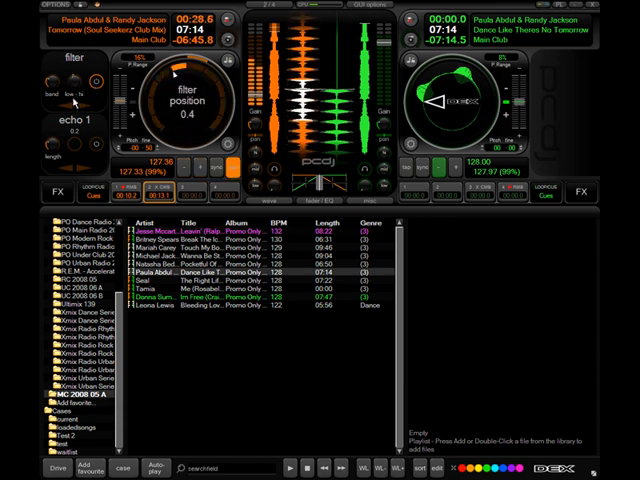
Raise the left deck's echo filter position from 0.4 to 0.6
drag(176, 76, 184, 72)
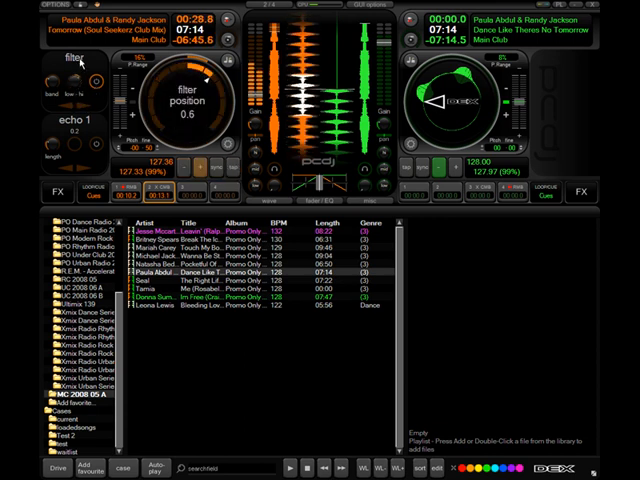